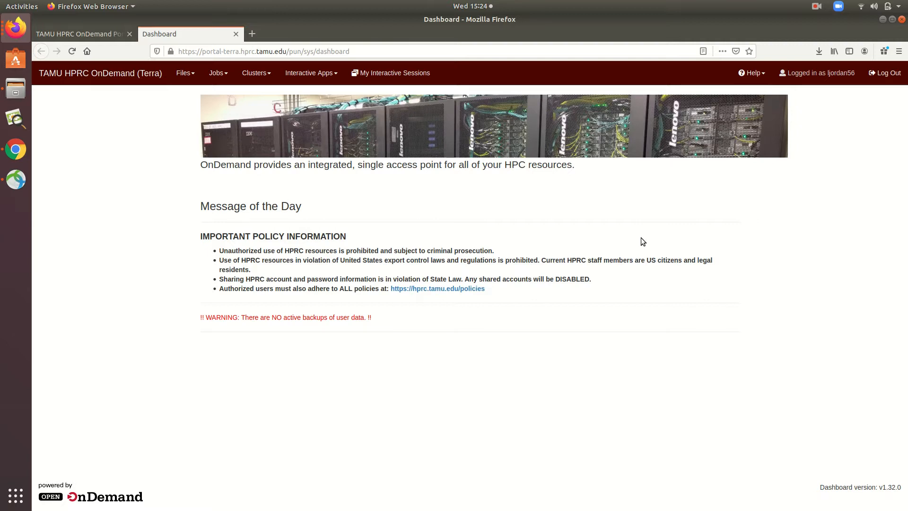
mouse_move(342, 189)
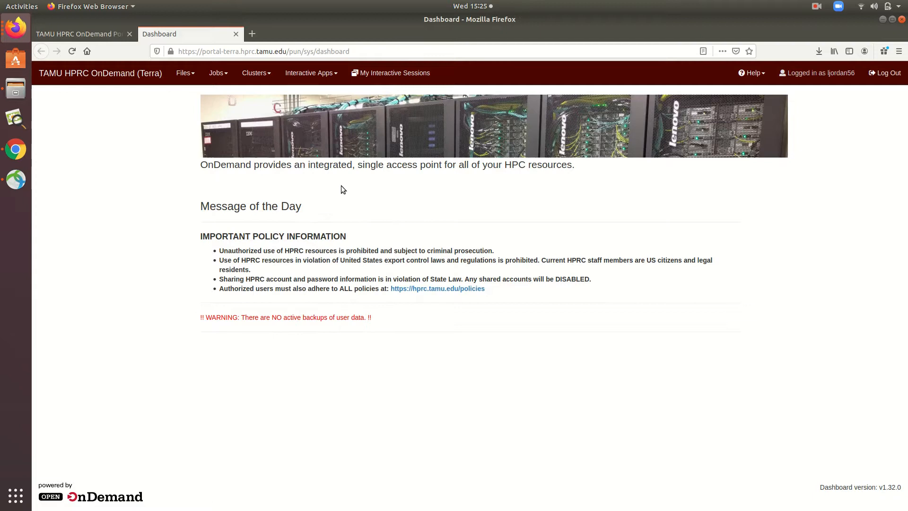
Bring up the Beauti app's launch form from the Interactive Apps menu
left_click(312, 73)
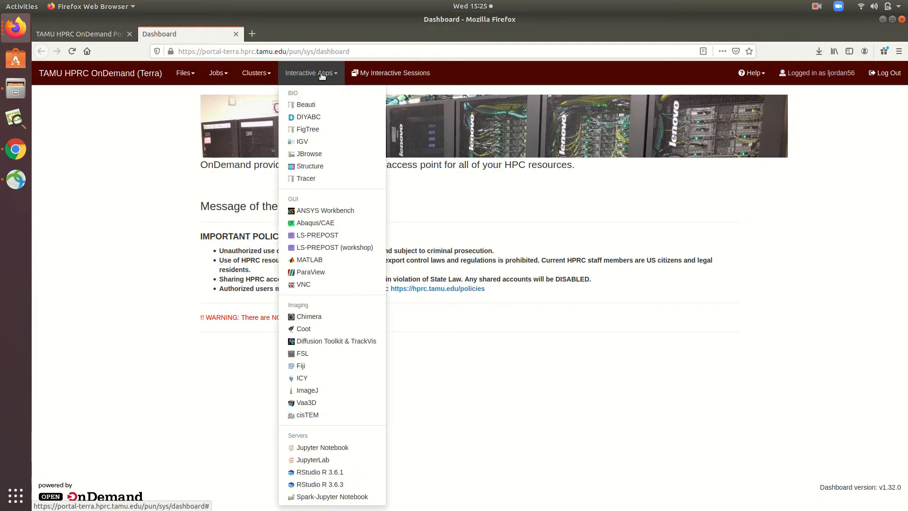
mouse_move(305, 104)
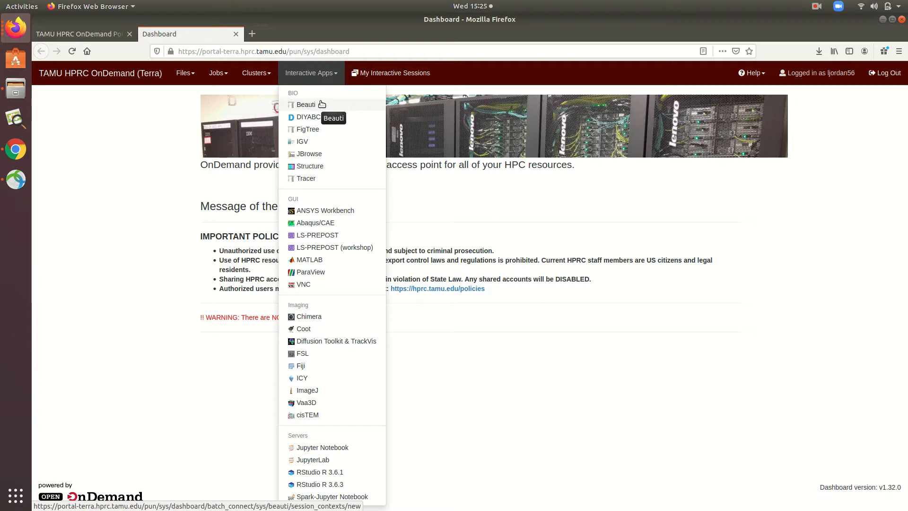
mouse_move(319, 105)
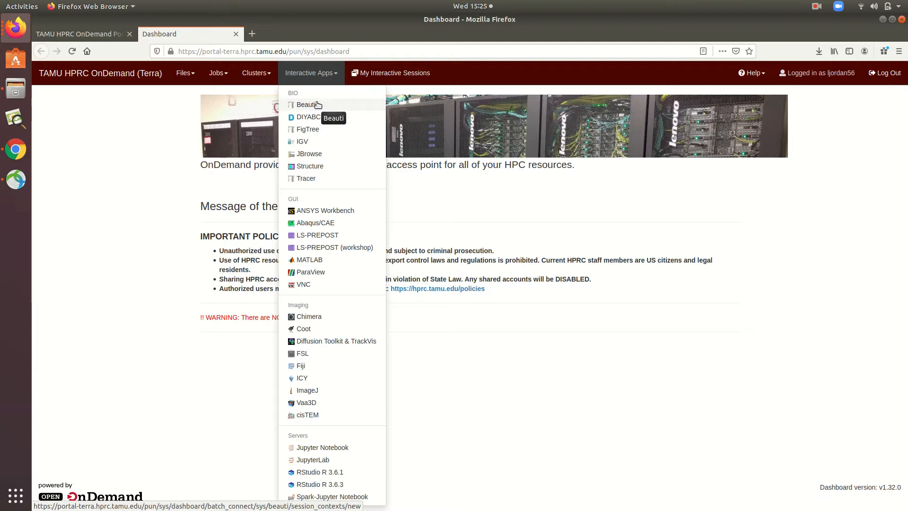
left_click(306, 105)
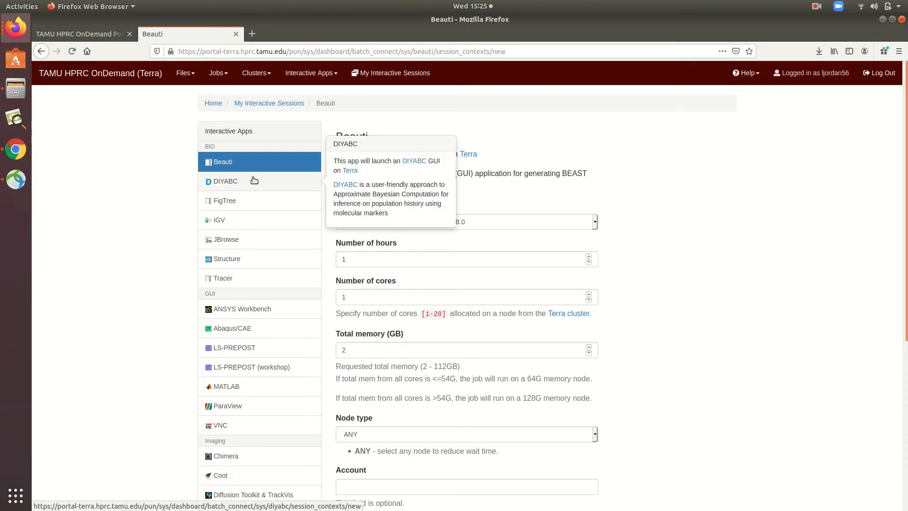
mouse_move(233, 328)
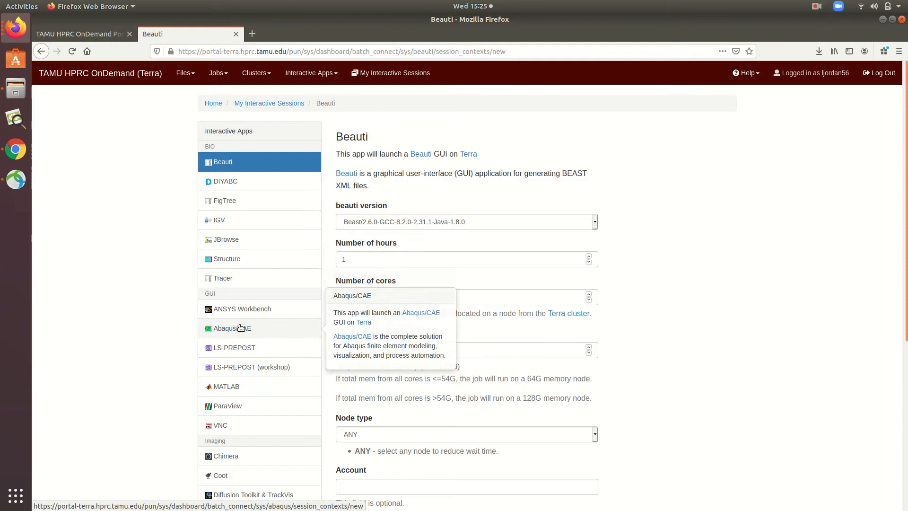
Fill the Abaqus/CAE form with version ABAQUS/2018, node type ANY, and start the email field
left_click(233, 328)
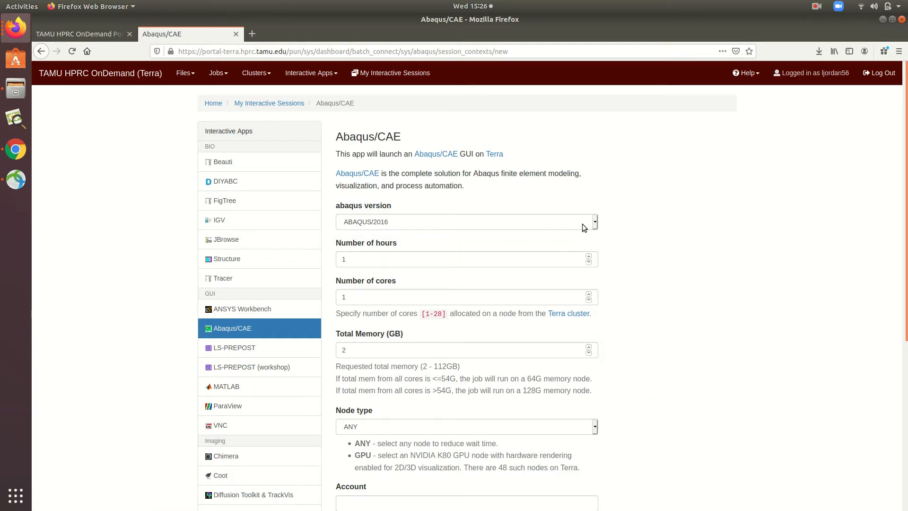
mouse_move(528, 254)
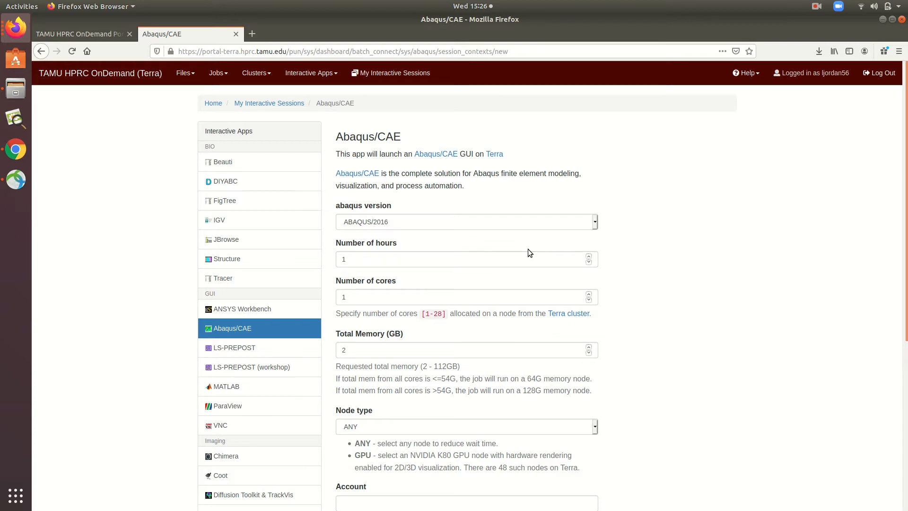
left_click(467, 222)
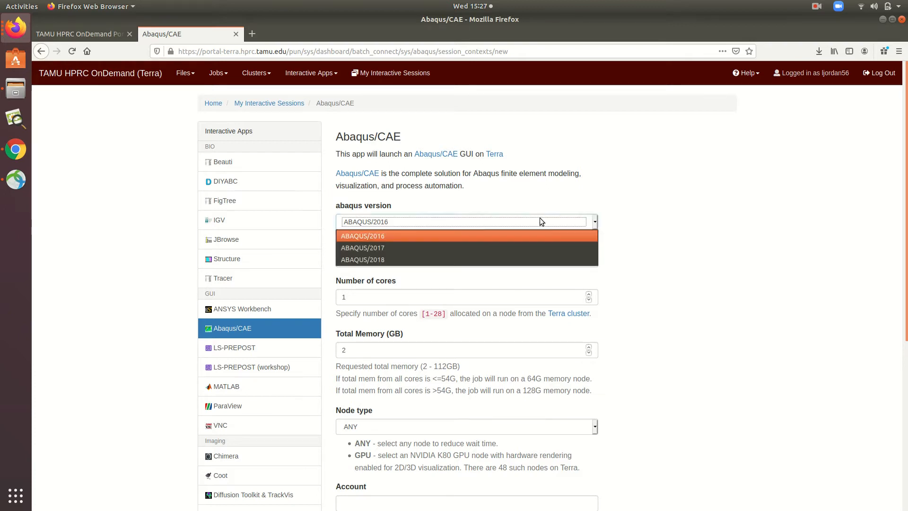
left_click(362, 260)
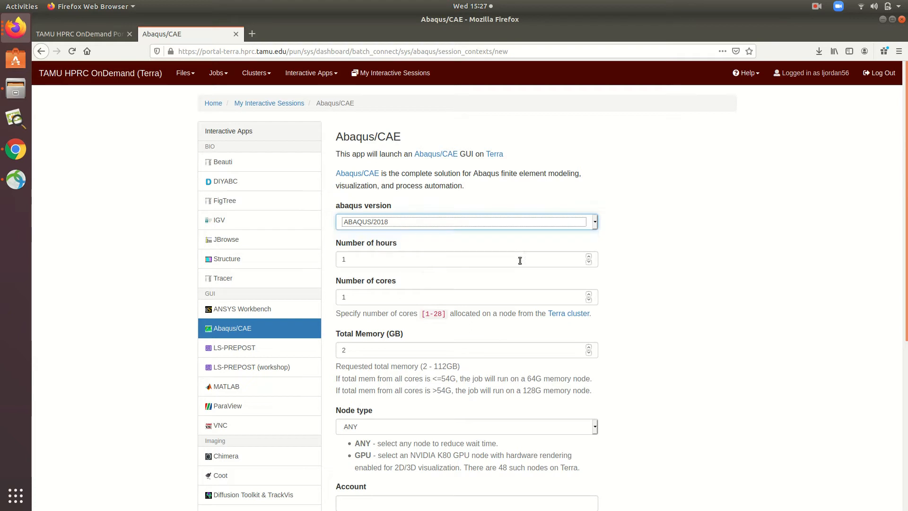
mouse_move(662, 347)
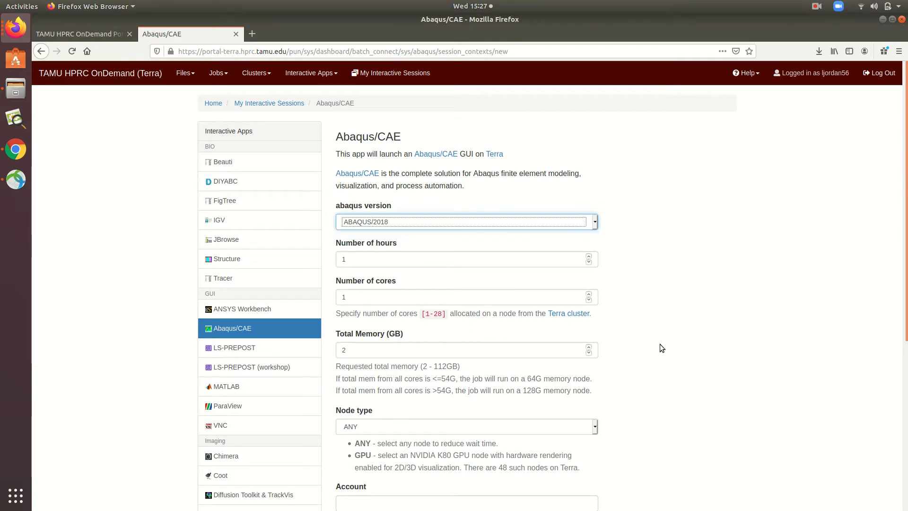
scroll("down", 3)
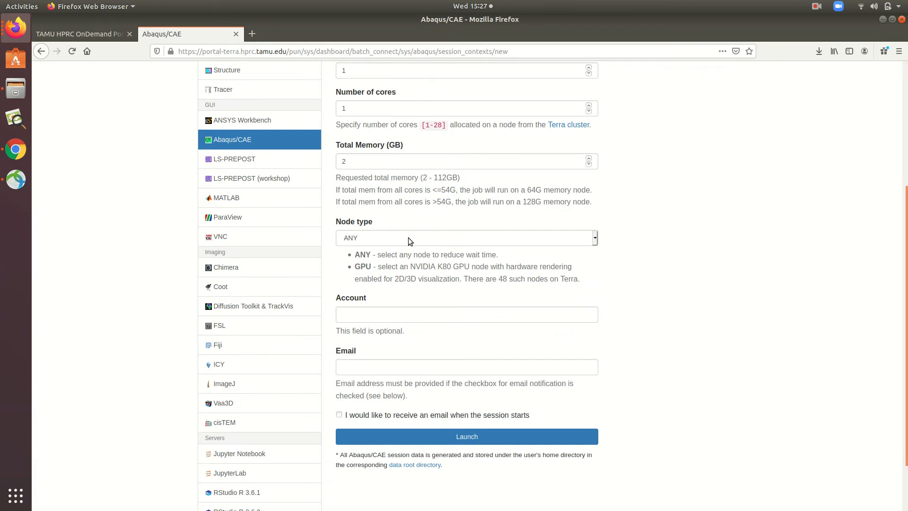
left_click(466, 238)
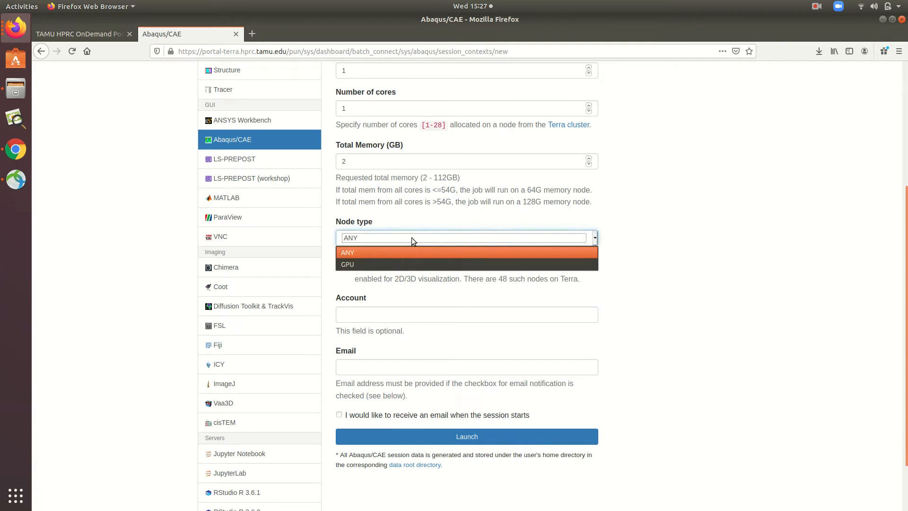
mouse_move(525, 266)
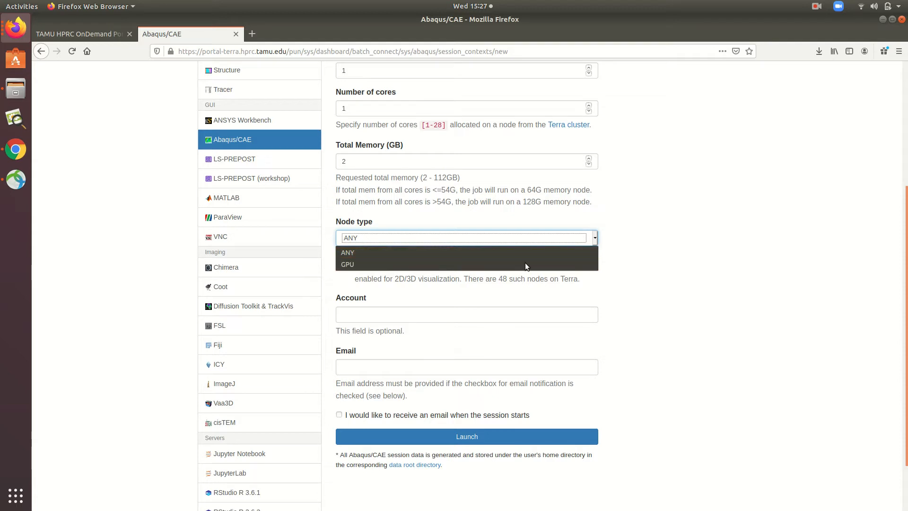
left_click(347, 253)
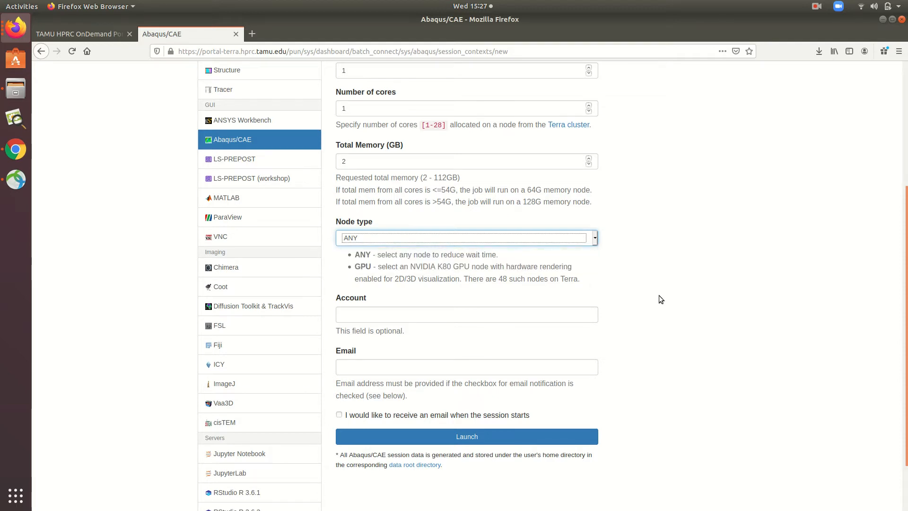
scroll("down", 3)
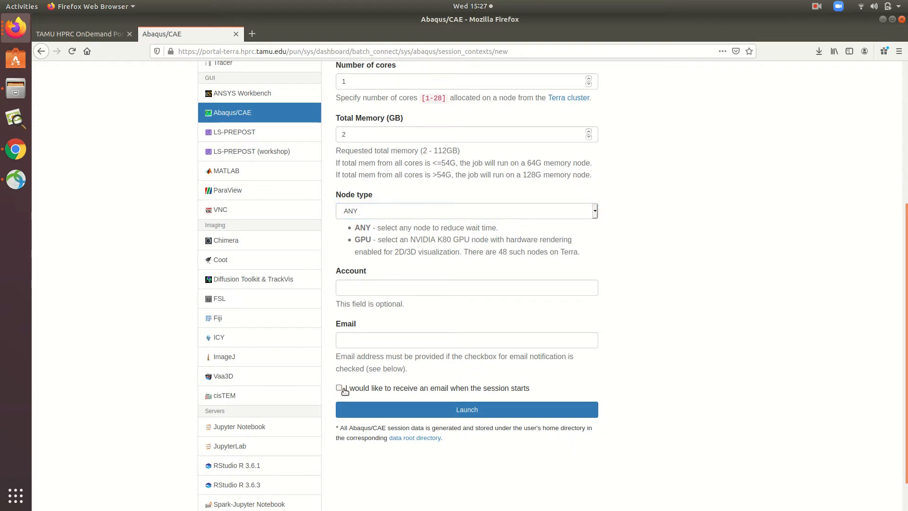
left_click(466, 340)
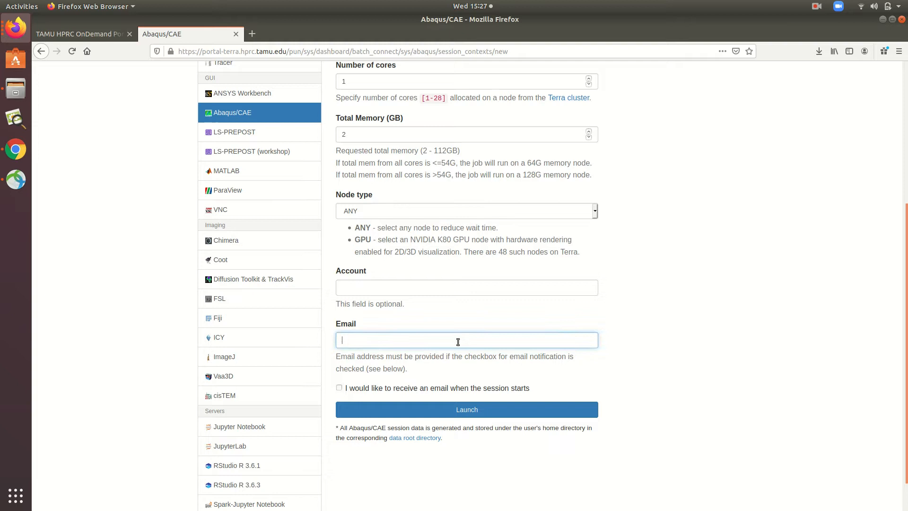
mouse_move(641, 352)
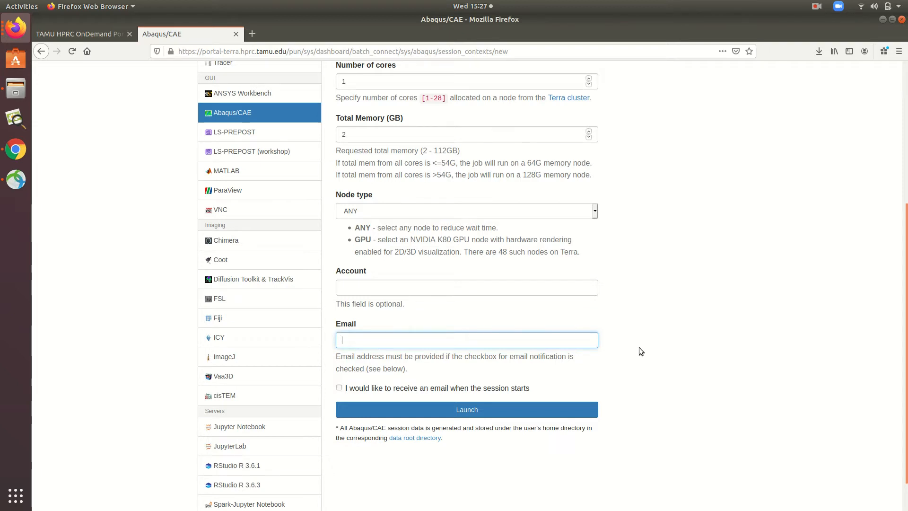
mouse_move(606, 266)
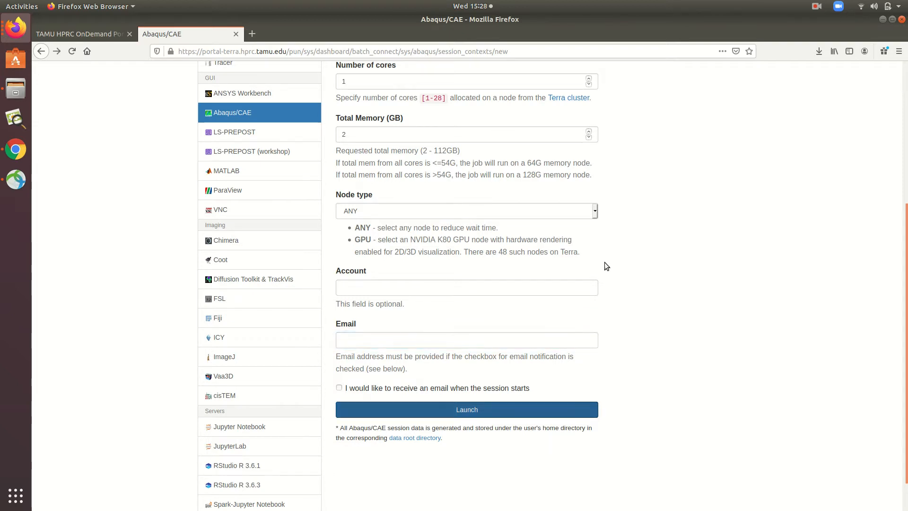
mouse_move(486, 353)
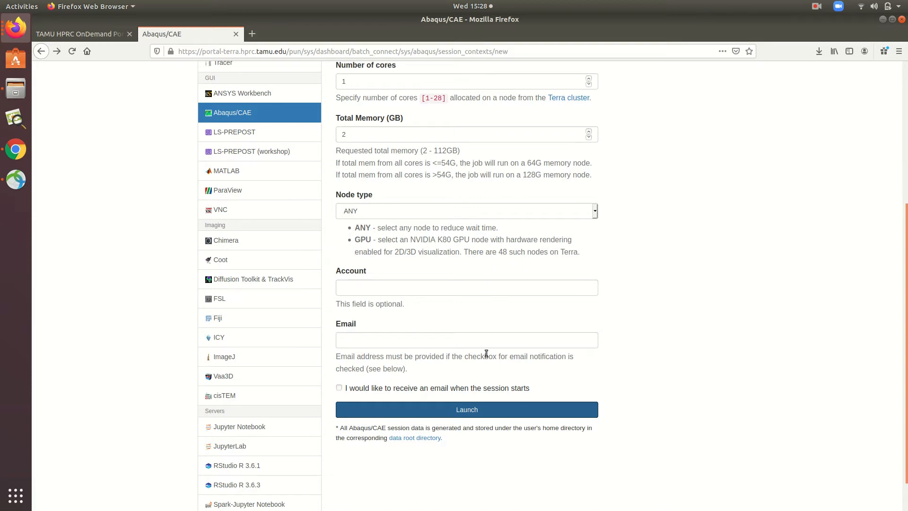
Launch the Abaqus/CAE session so it queues under My Interactive Sessions
left_click(466, 409)
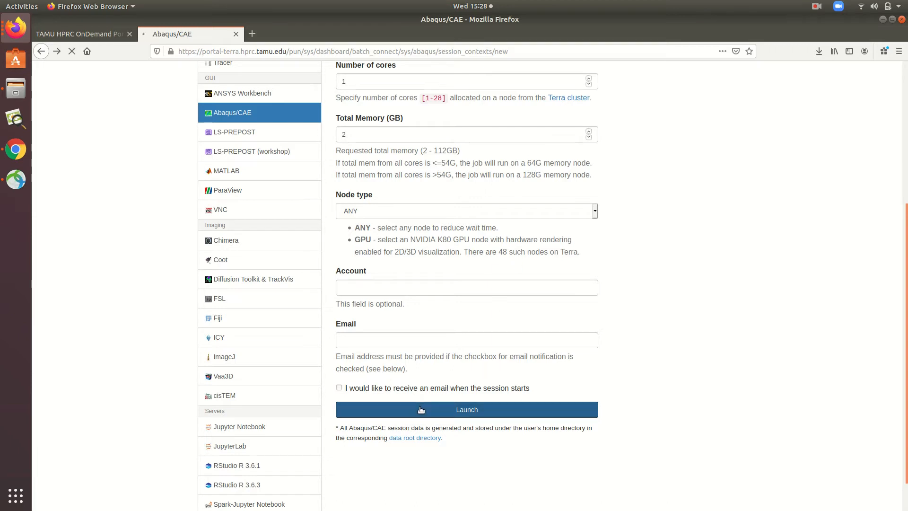
mouse_move(608, 398)
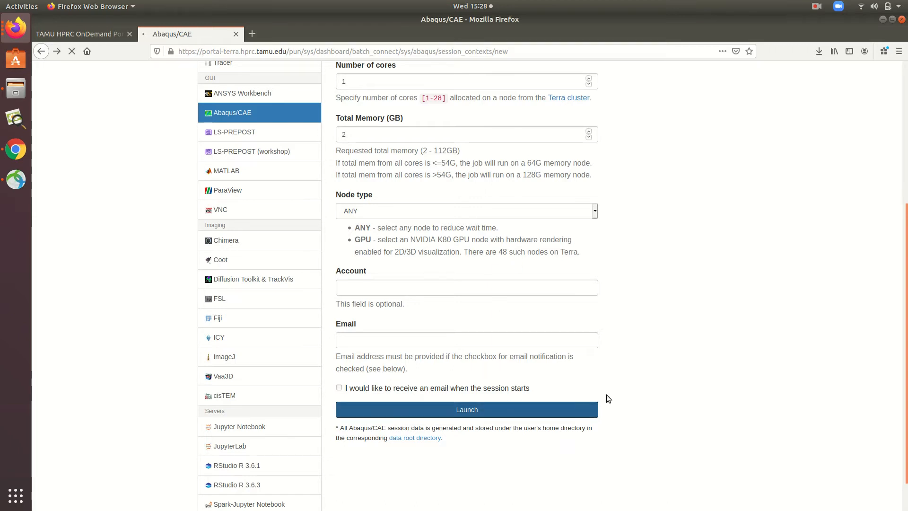
left_click(466, 409)
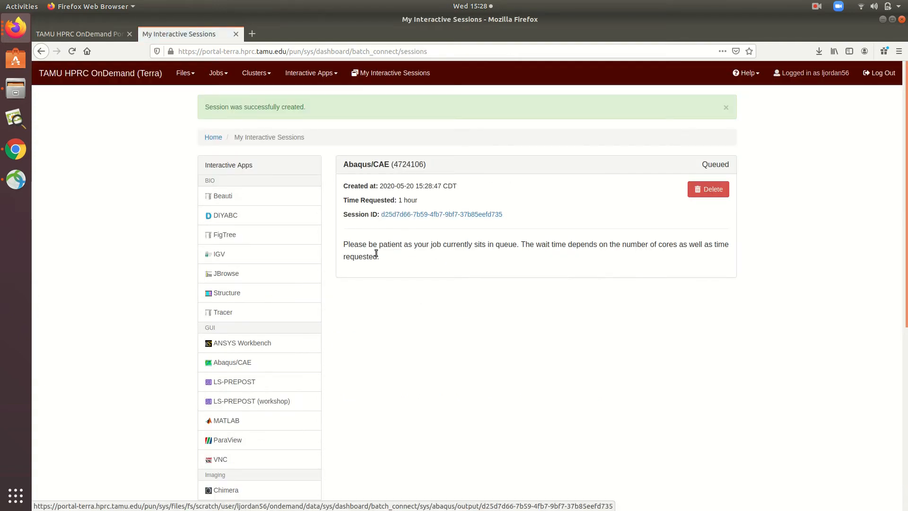
mouse_move(430, 267)
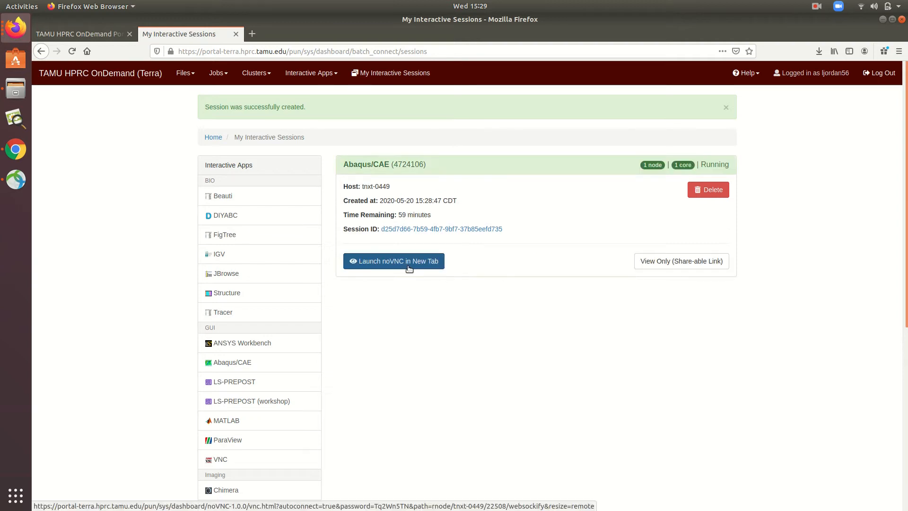
In the noVNC desktop, accept the new 3D part settings to sketch, then close the tab
left_click(394, 261)
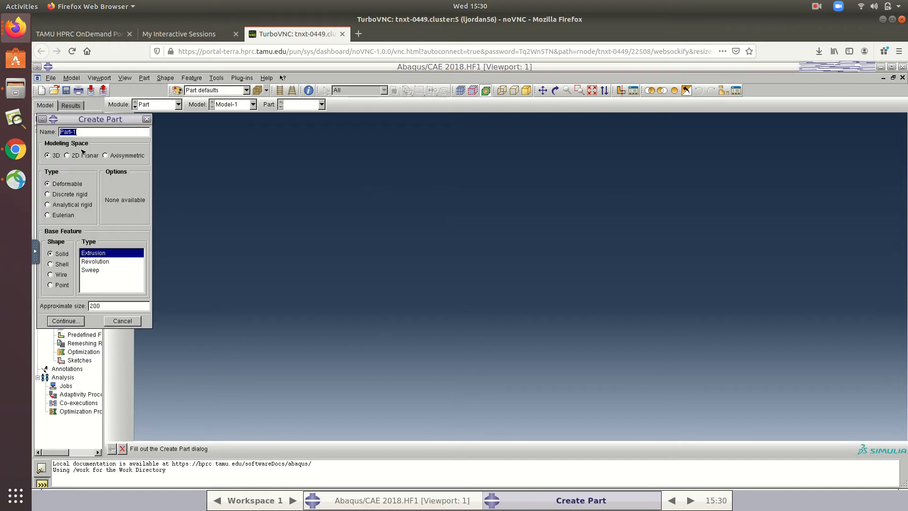
mouse_move(74, 313)
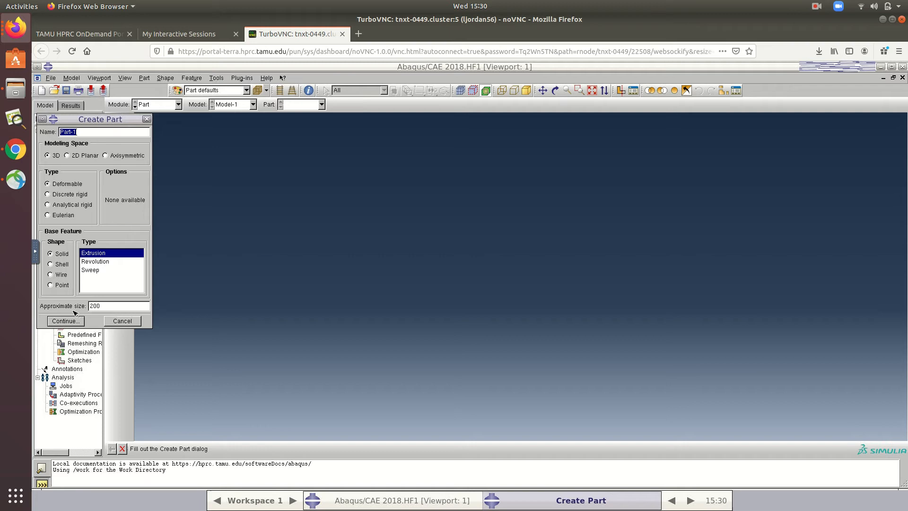
left_click(66, 321)
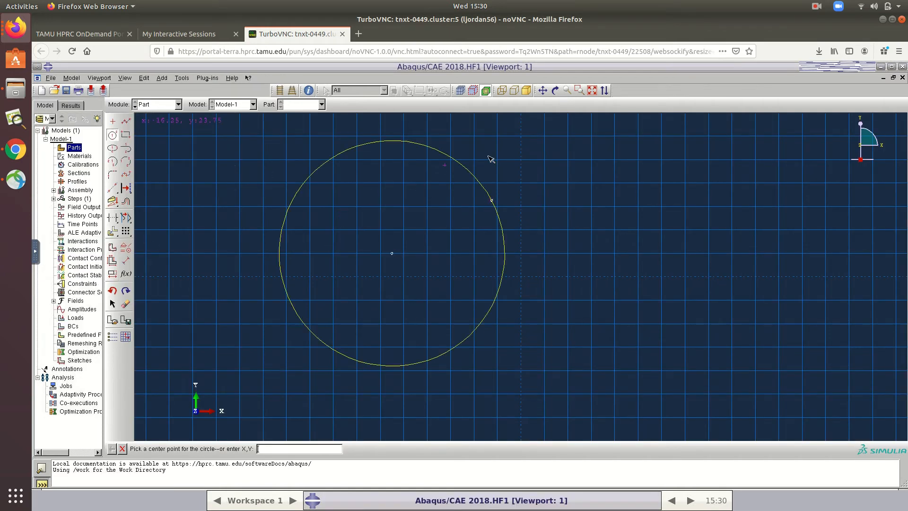
mouse_move(755, 96)
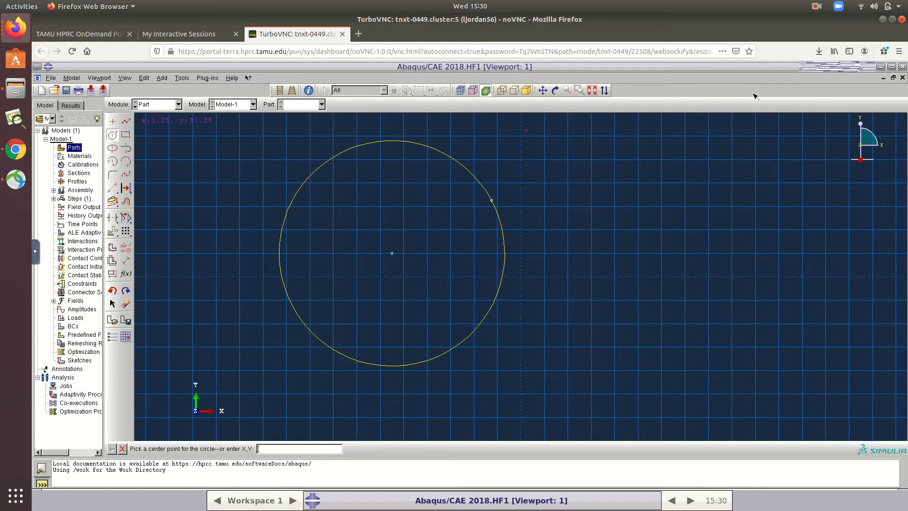
left_click(180, 34)
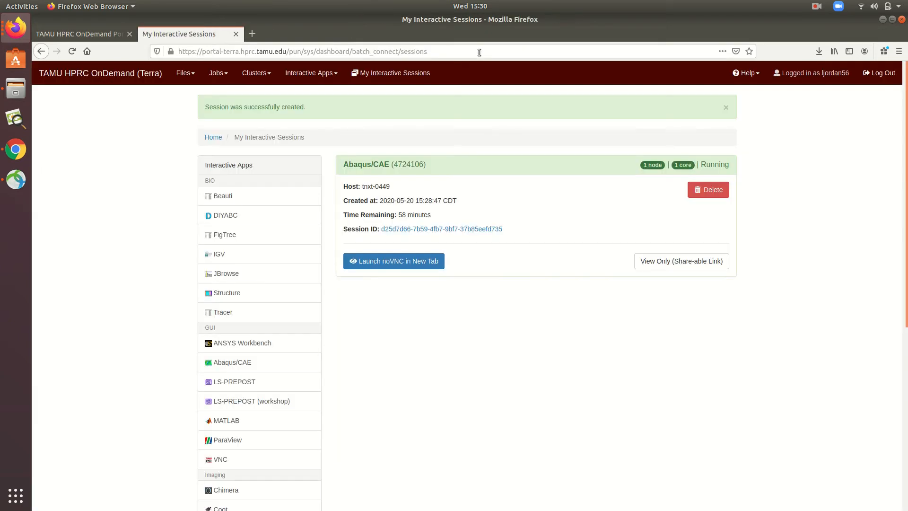
Bring up the Jobs menu listing the job pages
left_click(394, 261)
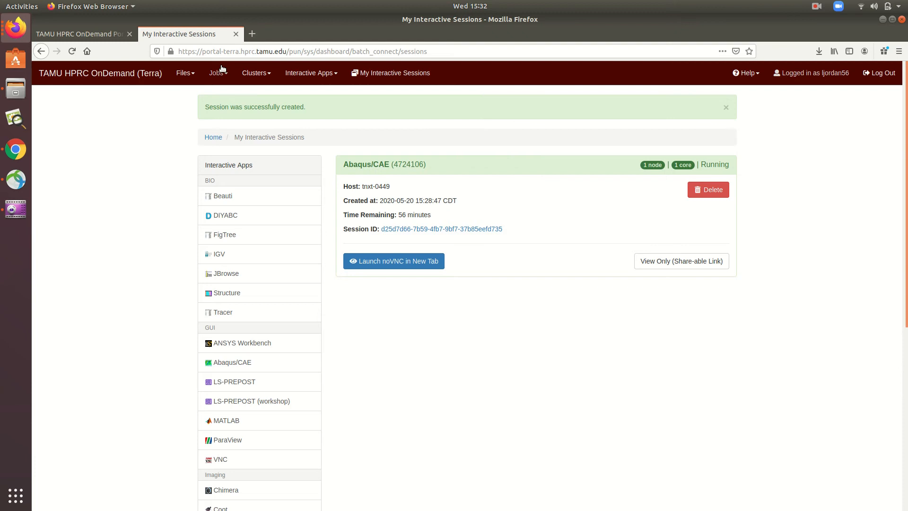
left_click(217, 73)
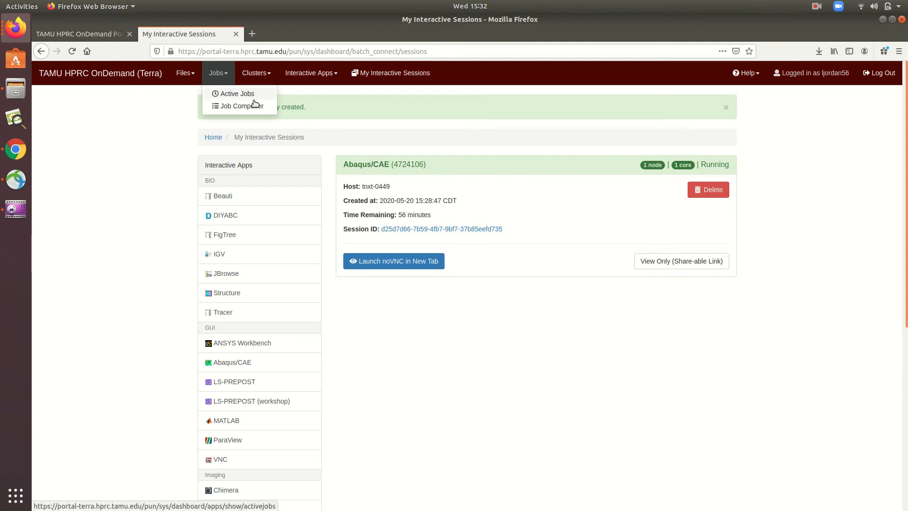
In Active Jobs, expand and delete running job 4724106, then return to sessions
left_click(235, 94)
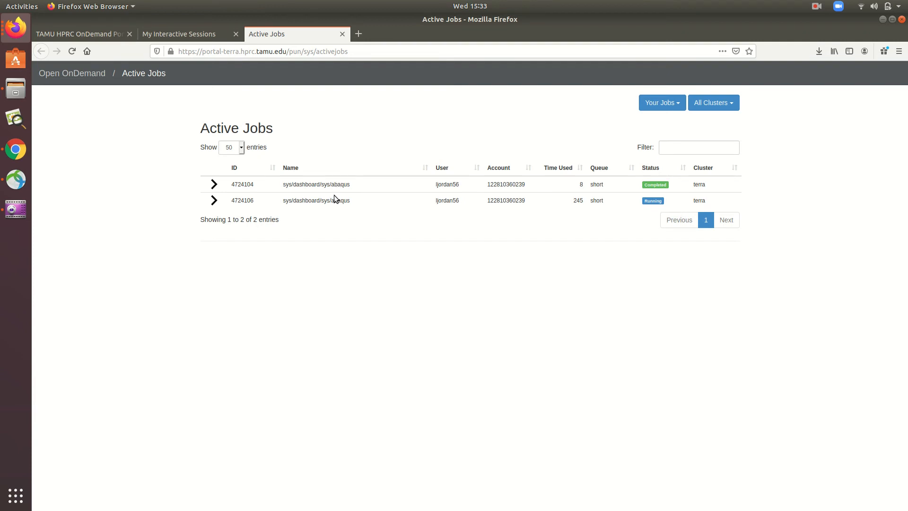
mouse_move(357, 202)
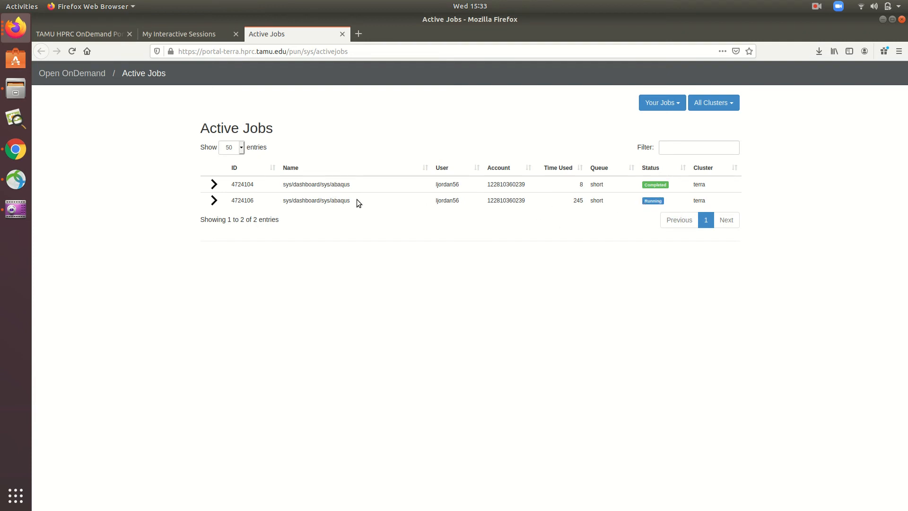
mouse_move(213, 200)
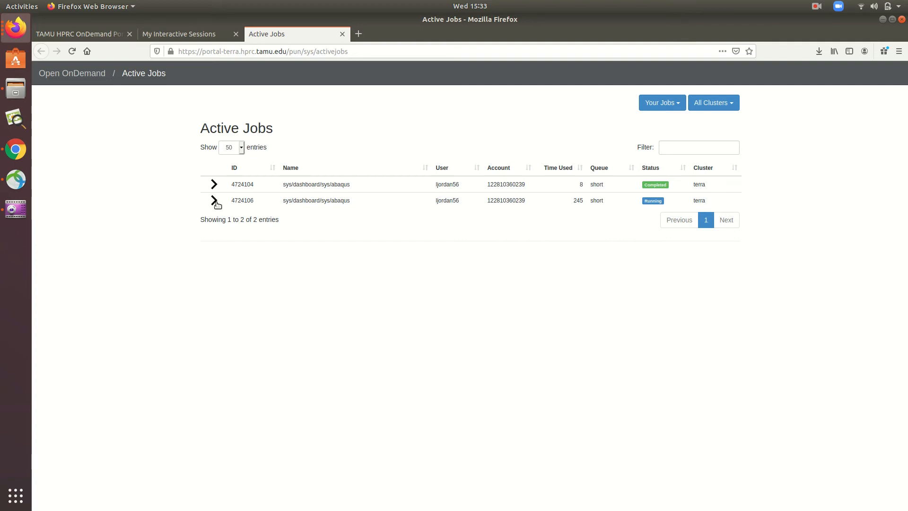
left_click(214, 201)
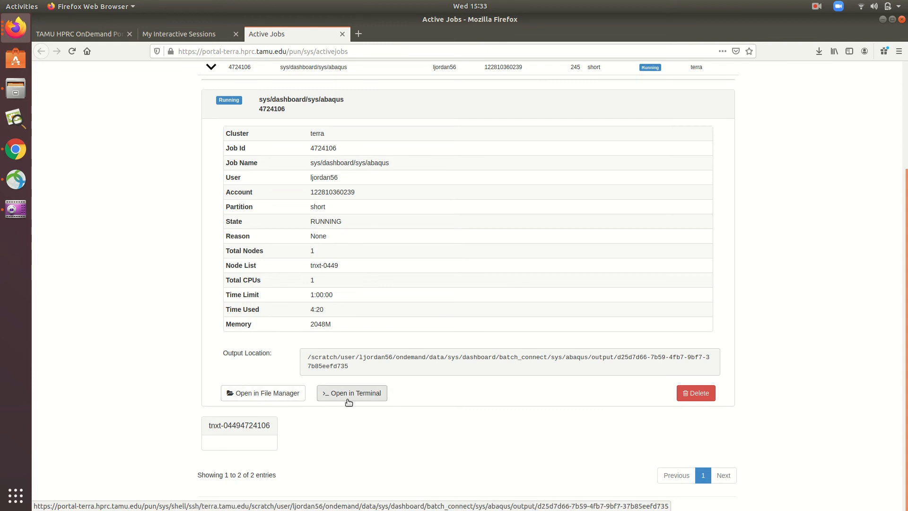
mouse_move(641, 398)
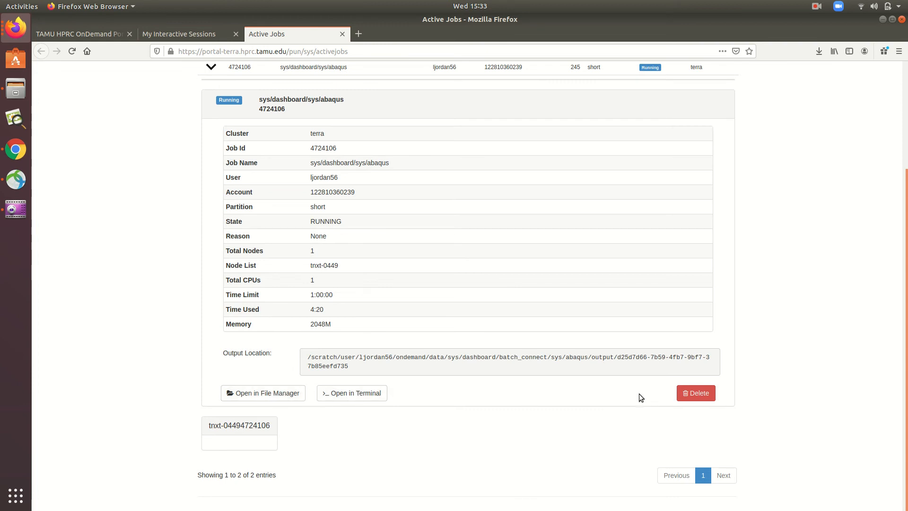
mouse_move(681, 408)
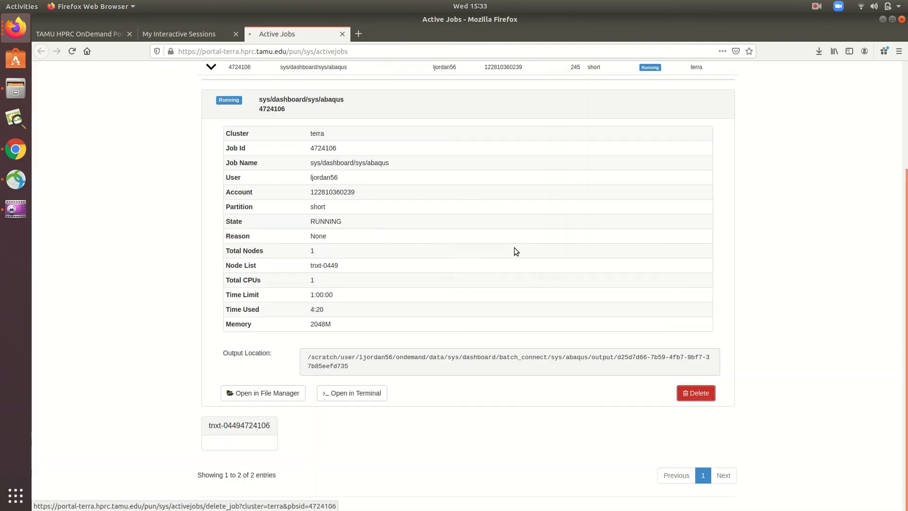
scroll("up", 3)
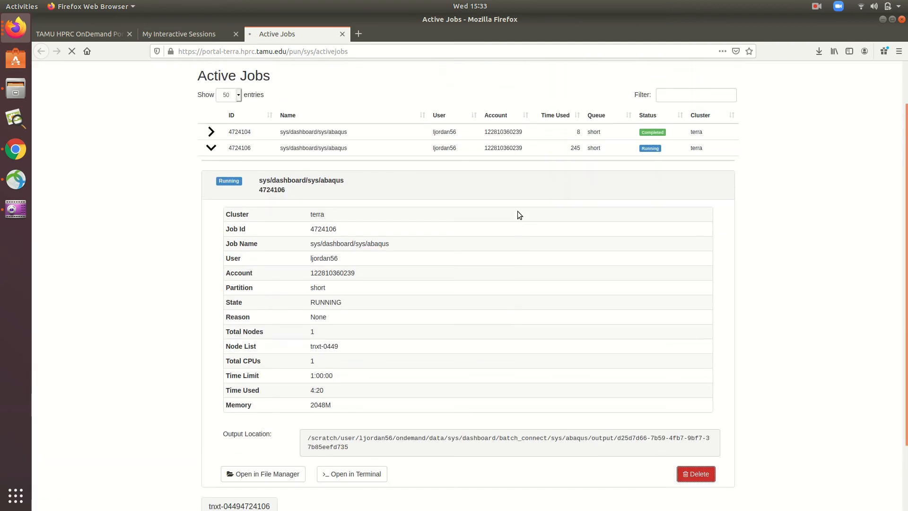
left_click(695, 474)
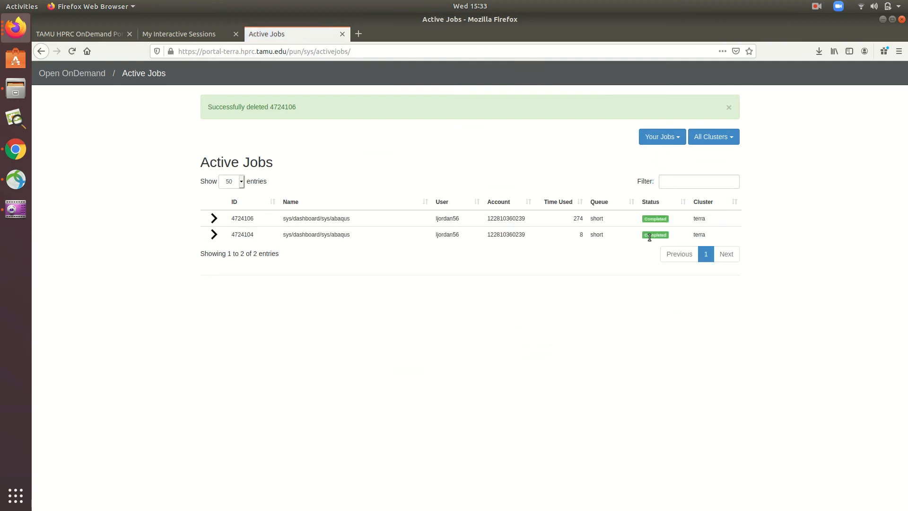
mouse_move(655, 234)
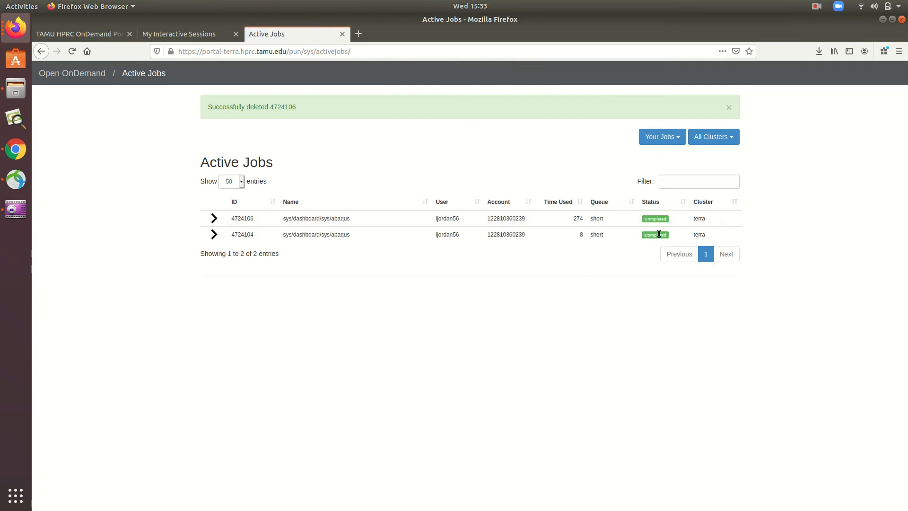
left_click(218, 73)
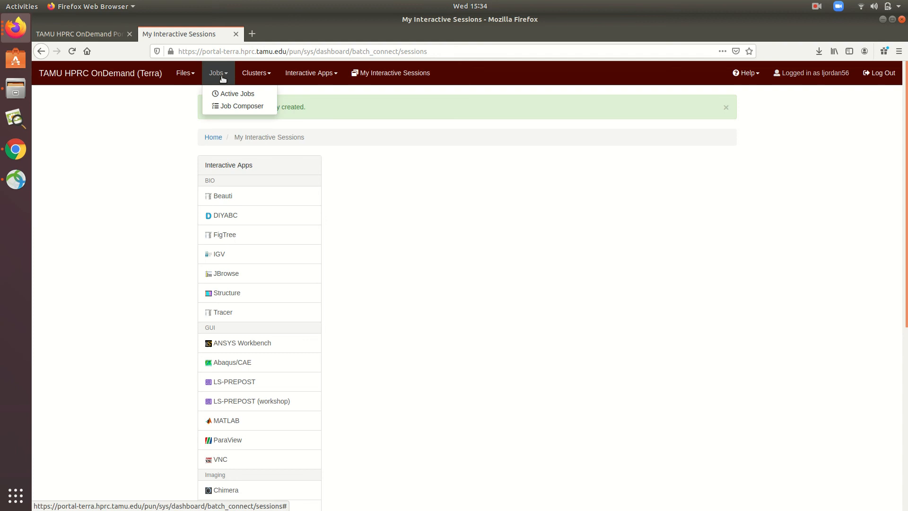
mouse_move(238, 94)
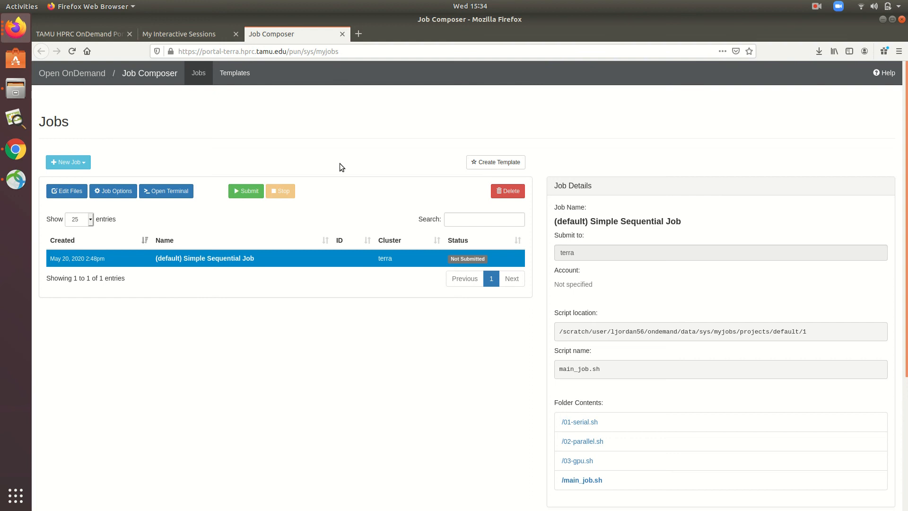
Return from Job Composer to the OnDemand dashboard
left_click(191, 34)
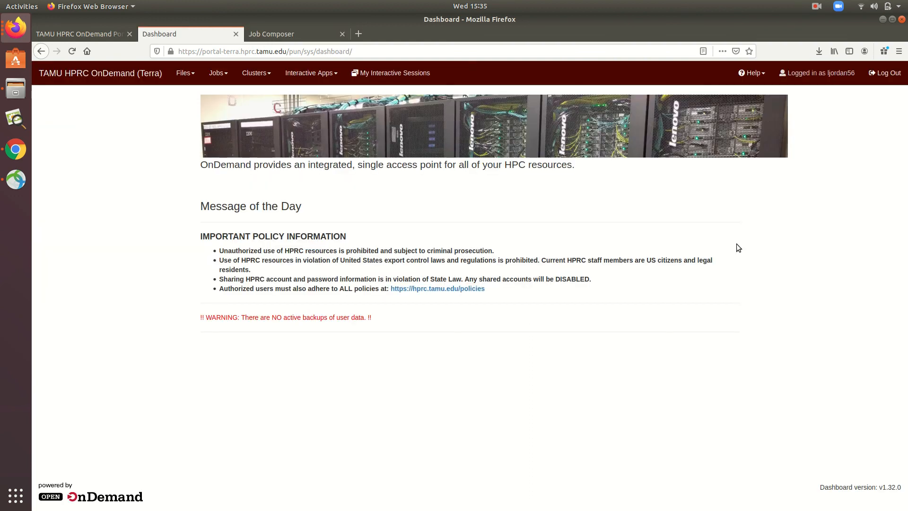